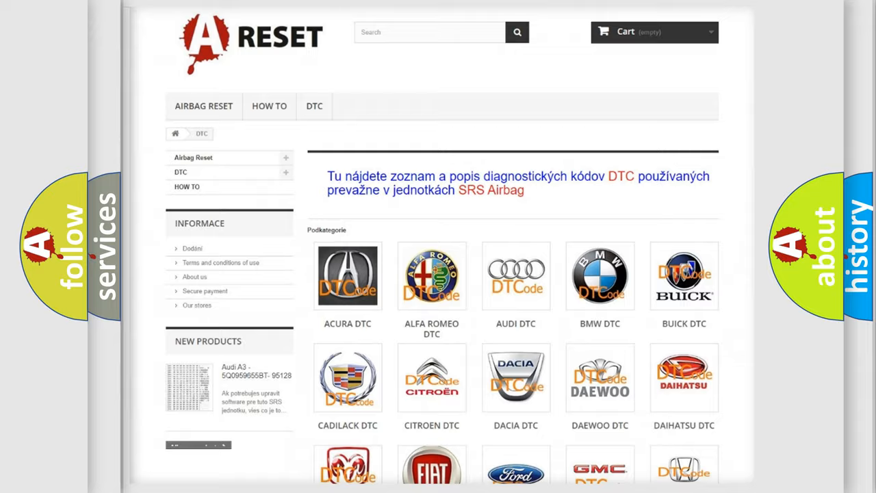
- Open the Saturn DTC page listing airbag codes such as B0001:11 and B1213, scrolling through and back to the top
scroll("down", 3)
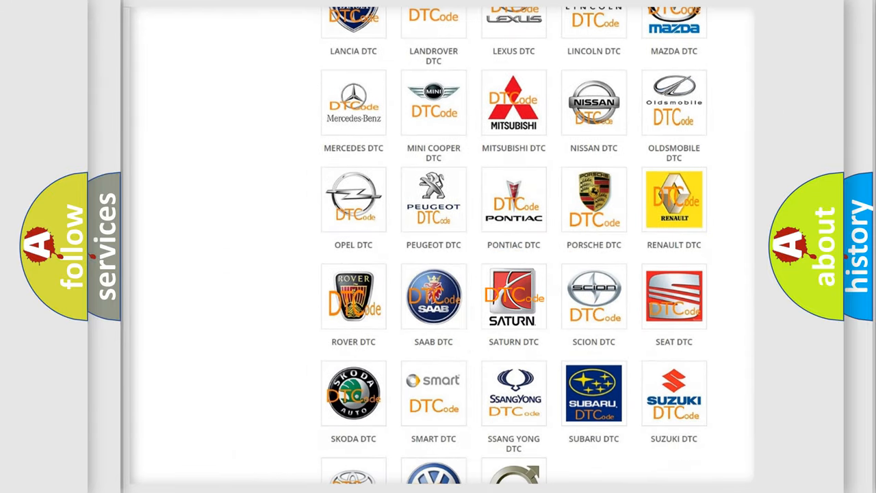
left_click(513, 296)
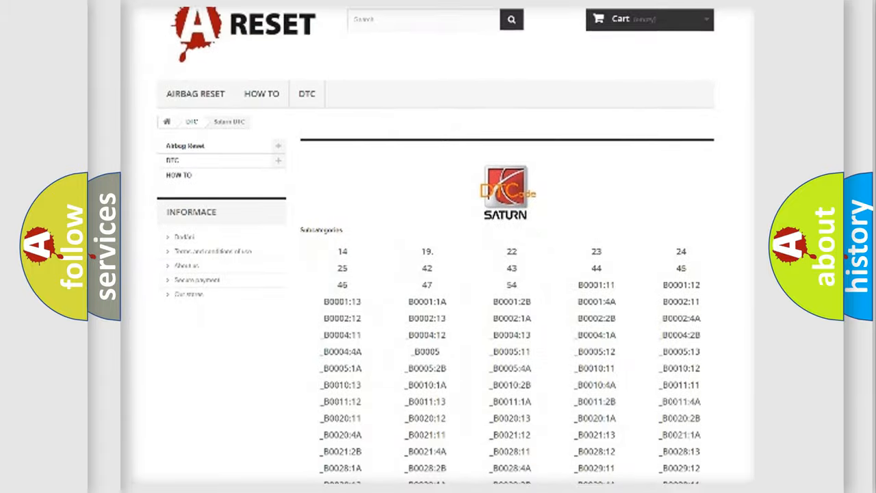
scroll("down", 3)
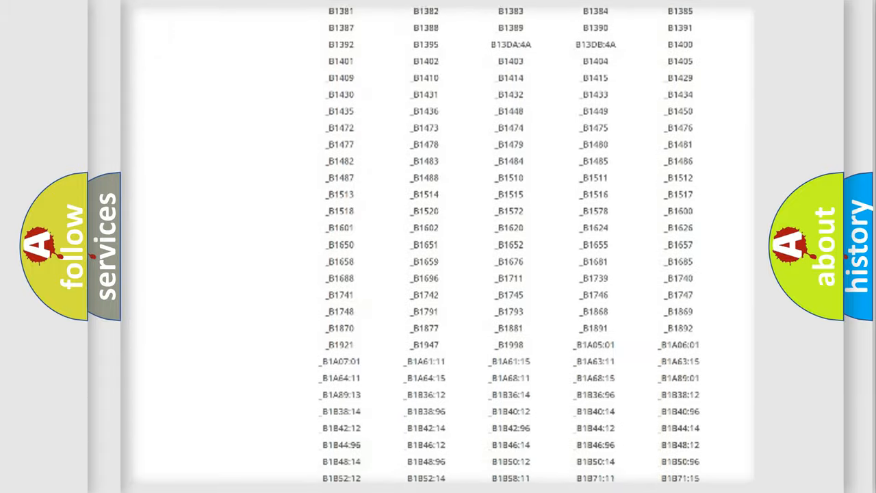
scroll("up", 3)
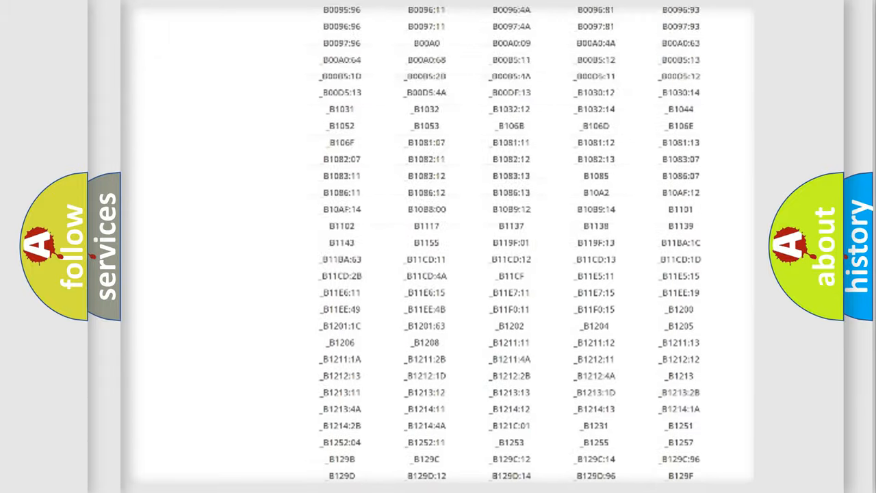
scroll("up", 3)
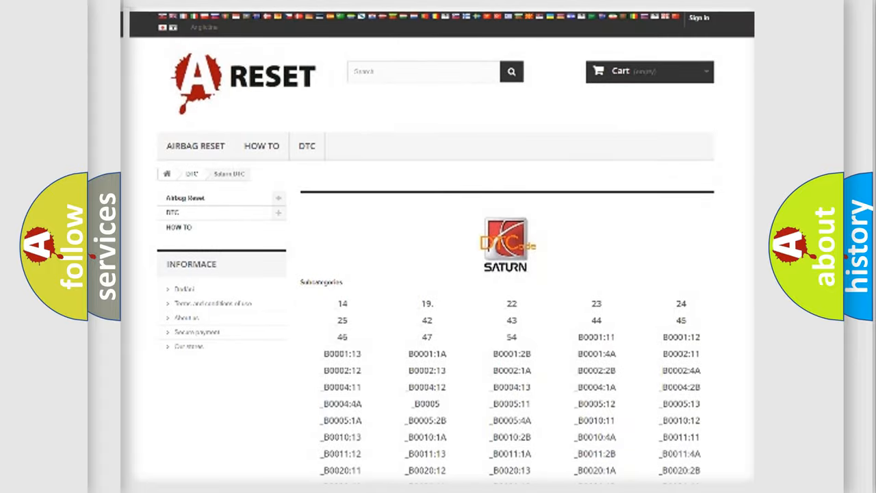